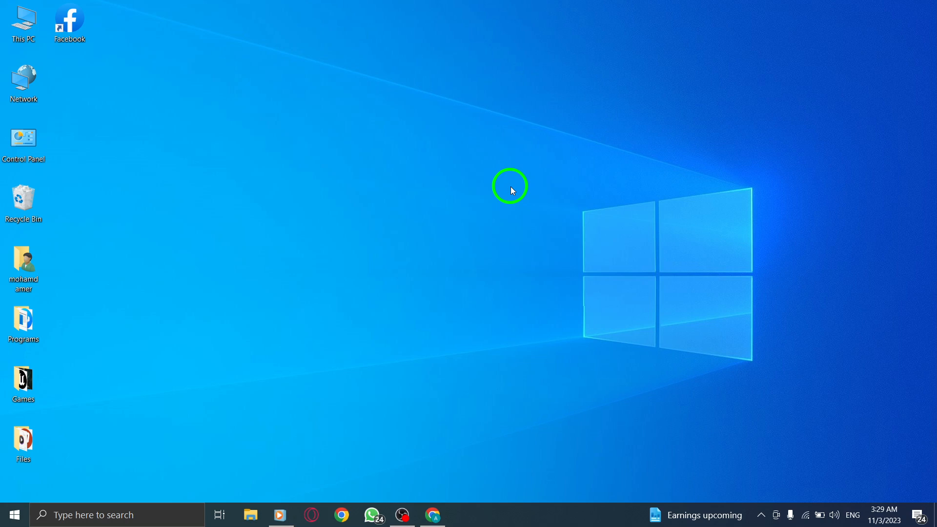
pyautogui.moveTo(422, 183)
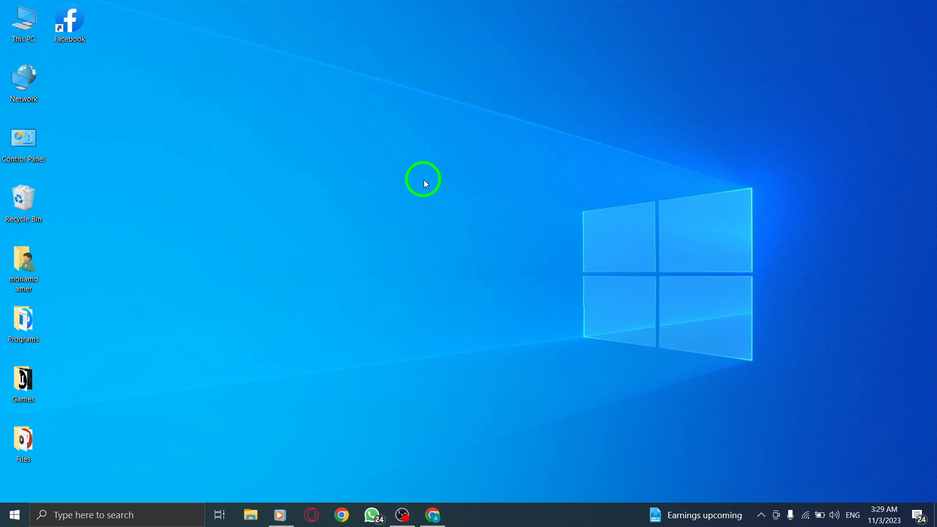
pyautogui.moveTo(425, 399)
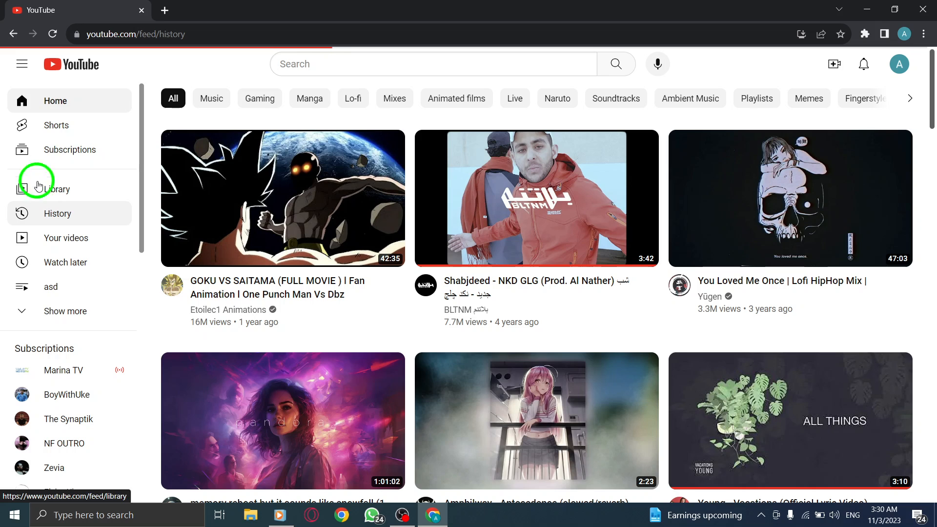
# Go from YouTube's History page to Manage all history in Google My Activity
pyautogui.click(57, 214)
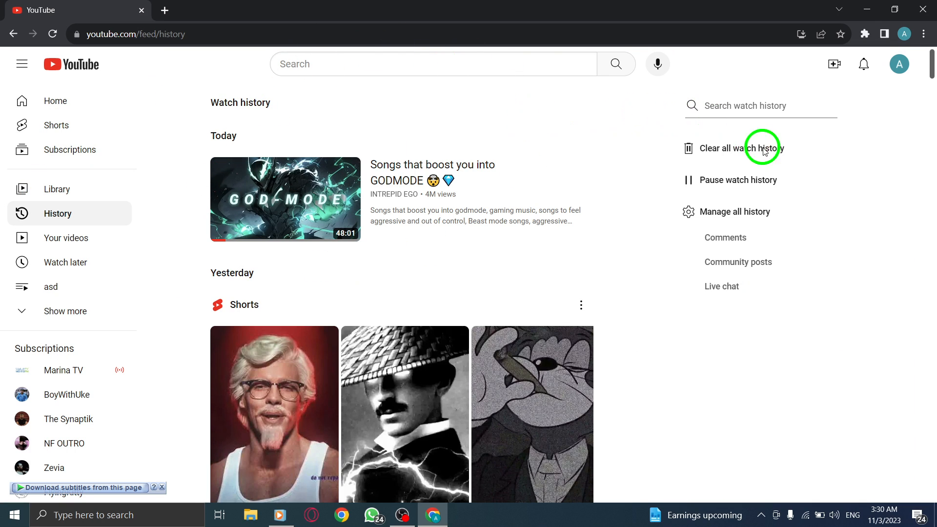
pyautogui.click(734, 212)
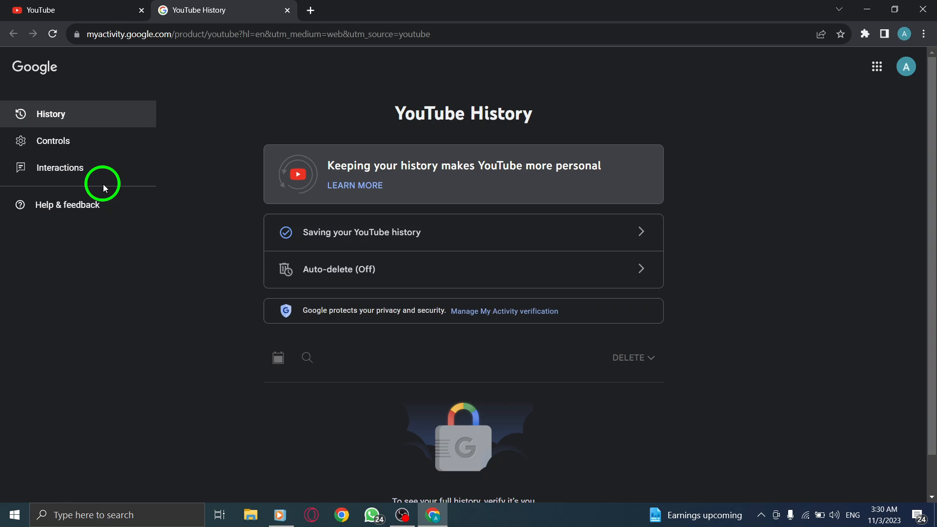
# Under Interactions, show 'Comment likes & dislikes' for YouTube comments
pyautogui.click(59, 167)
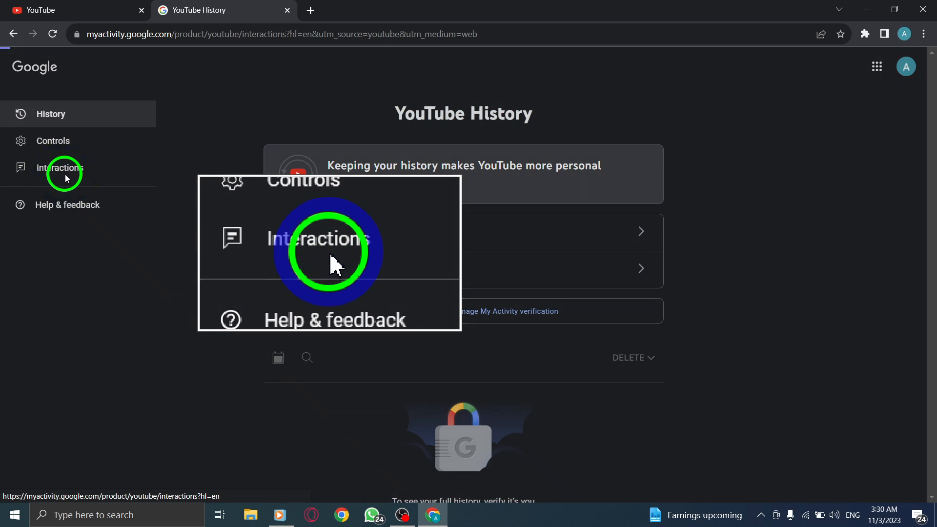
pyautogui.click(59, 168)
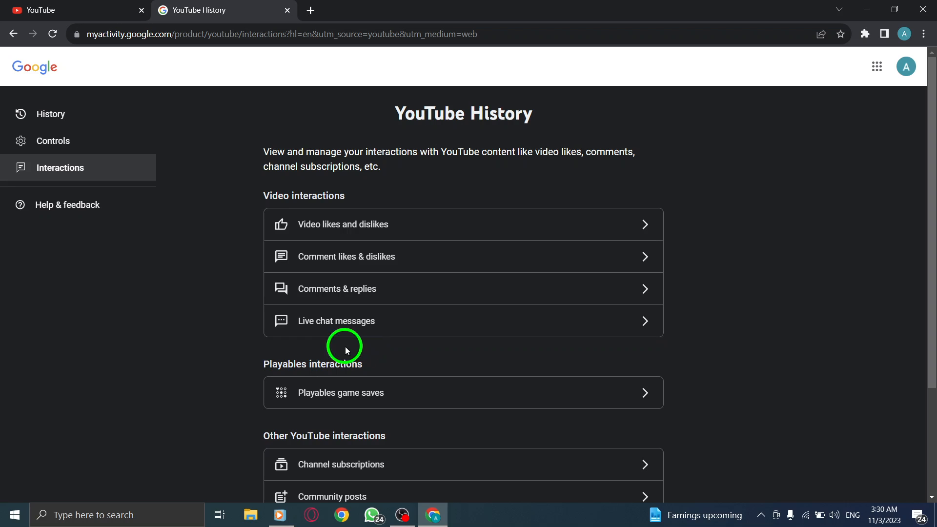
pyautogui.moveTo(193, 297)
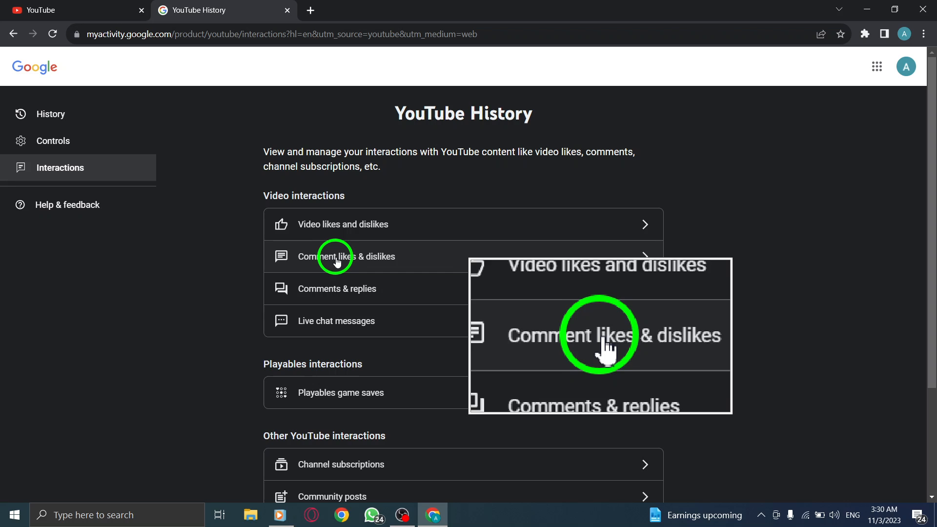
pyautogui.click(353, 257)
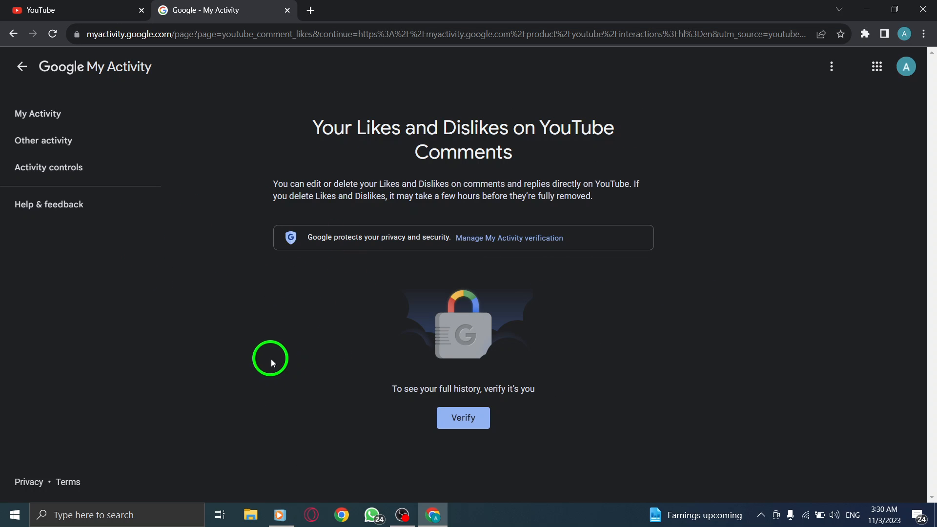
pyautogui.moveTo(309, 5)
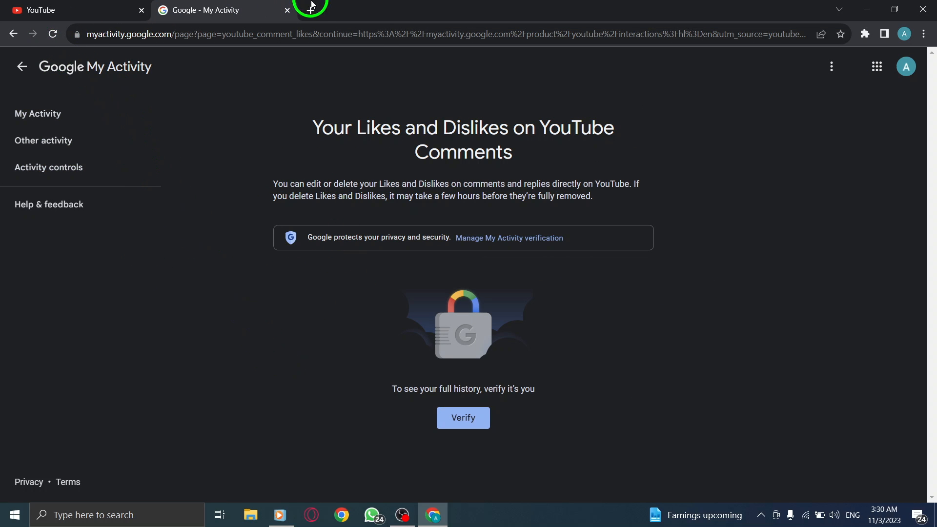